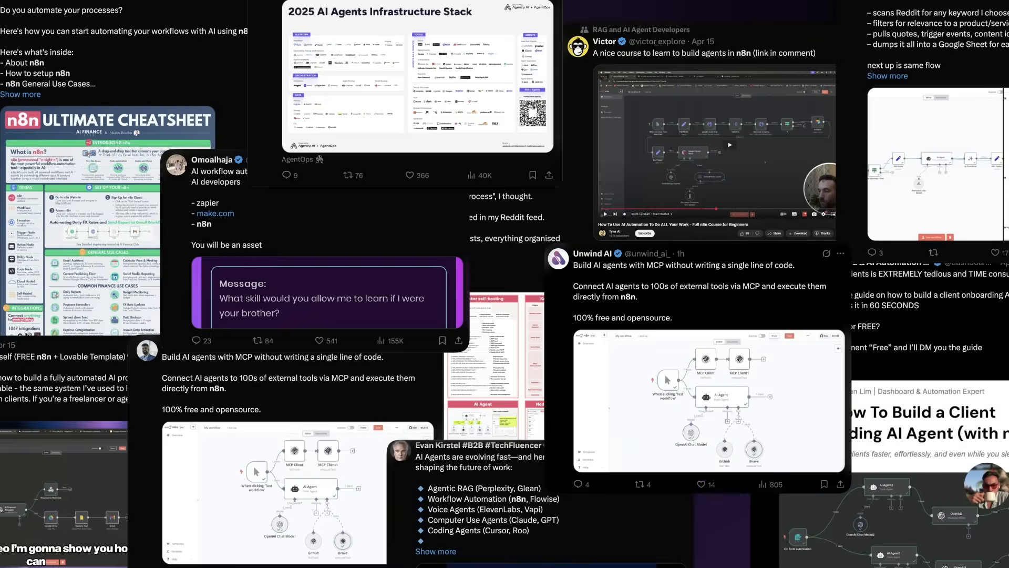
{"action": "scroll", "scroll_direction": "down", "scroll_amount": 3}
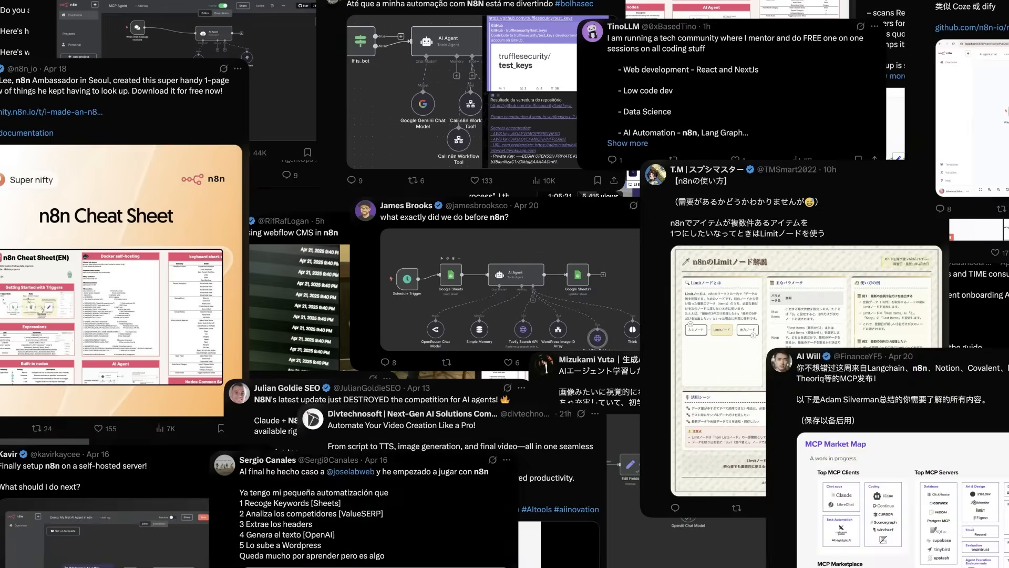